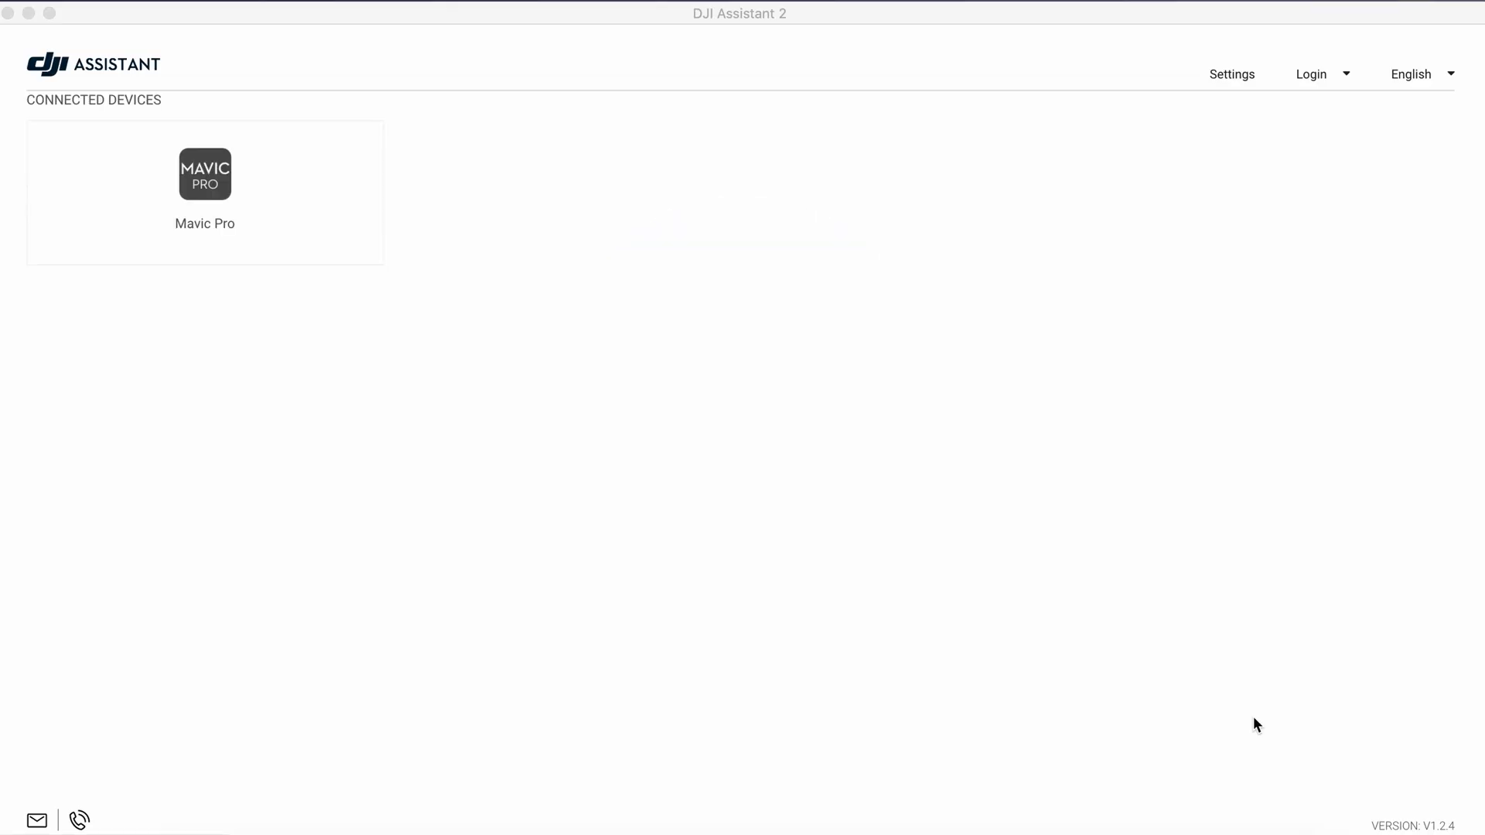
Step: Select the connected Mavic Pro tile to reach its Firmware Update page
click(204, 173)
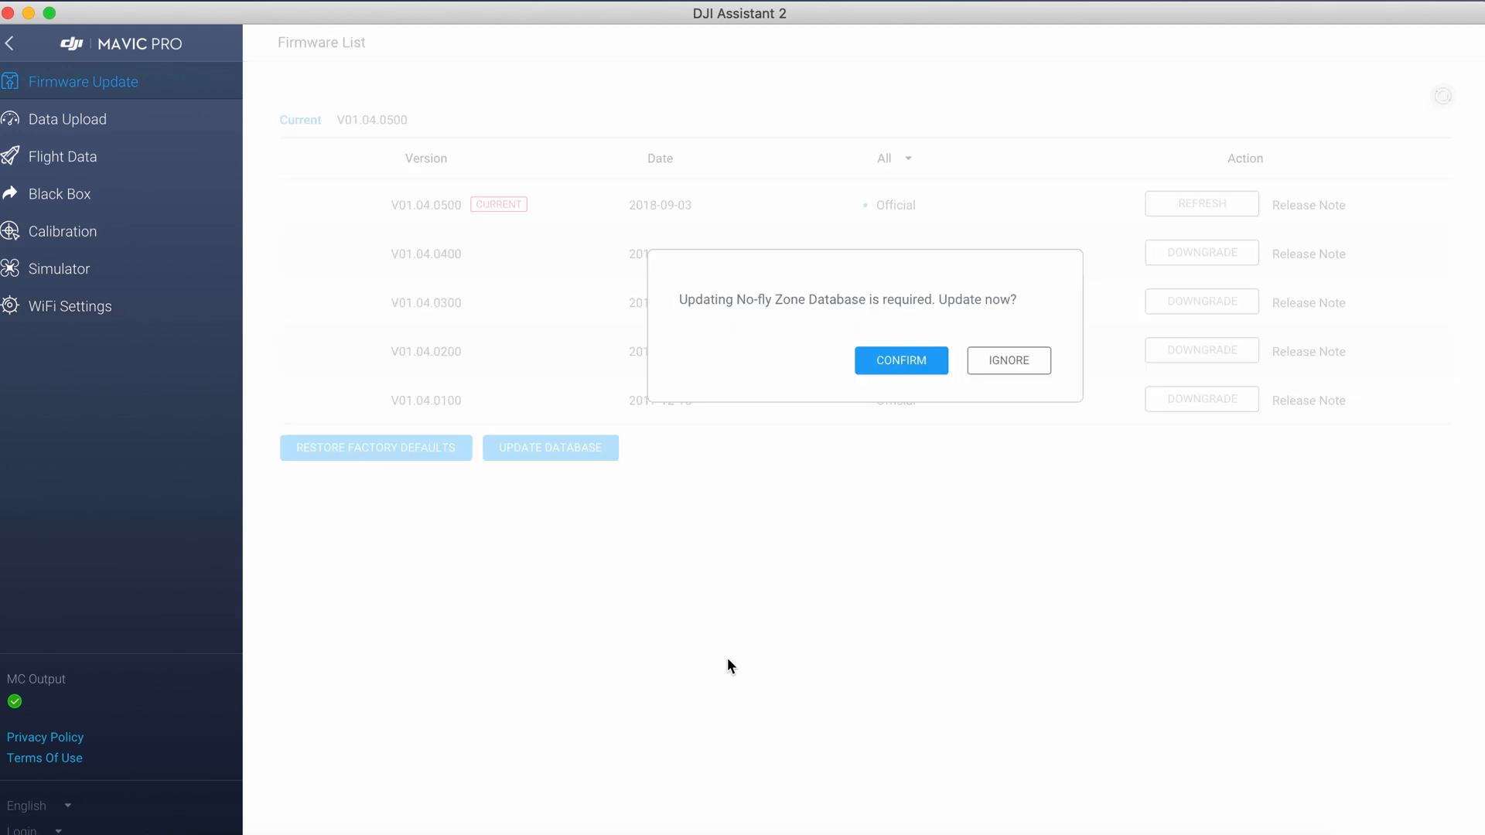
Step: Confirm the required No-fly Zone Database update so the download starts
click(900, 361)
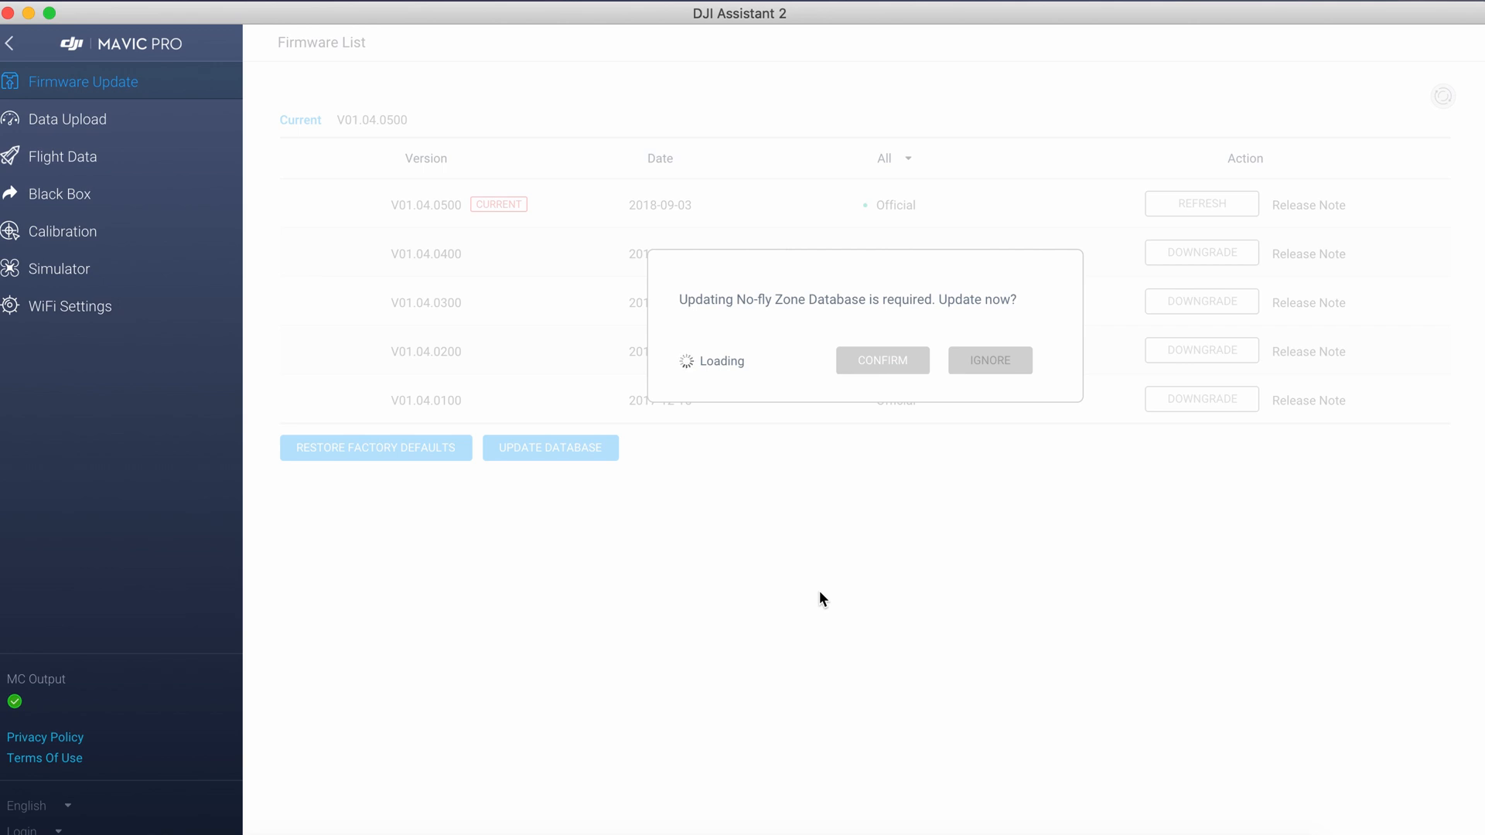
click(880, 361)
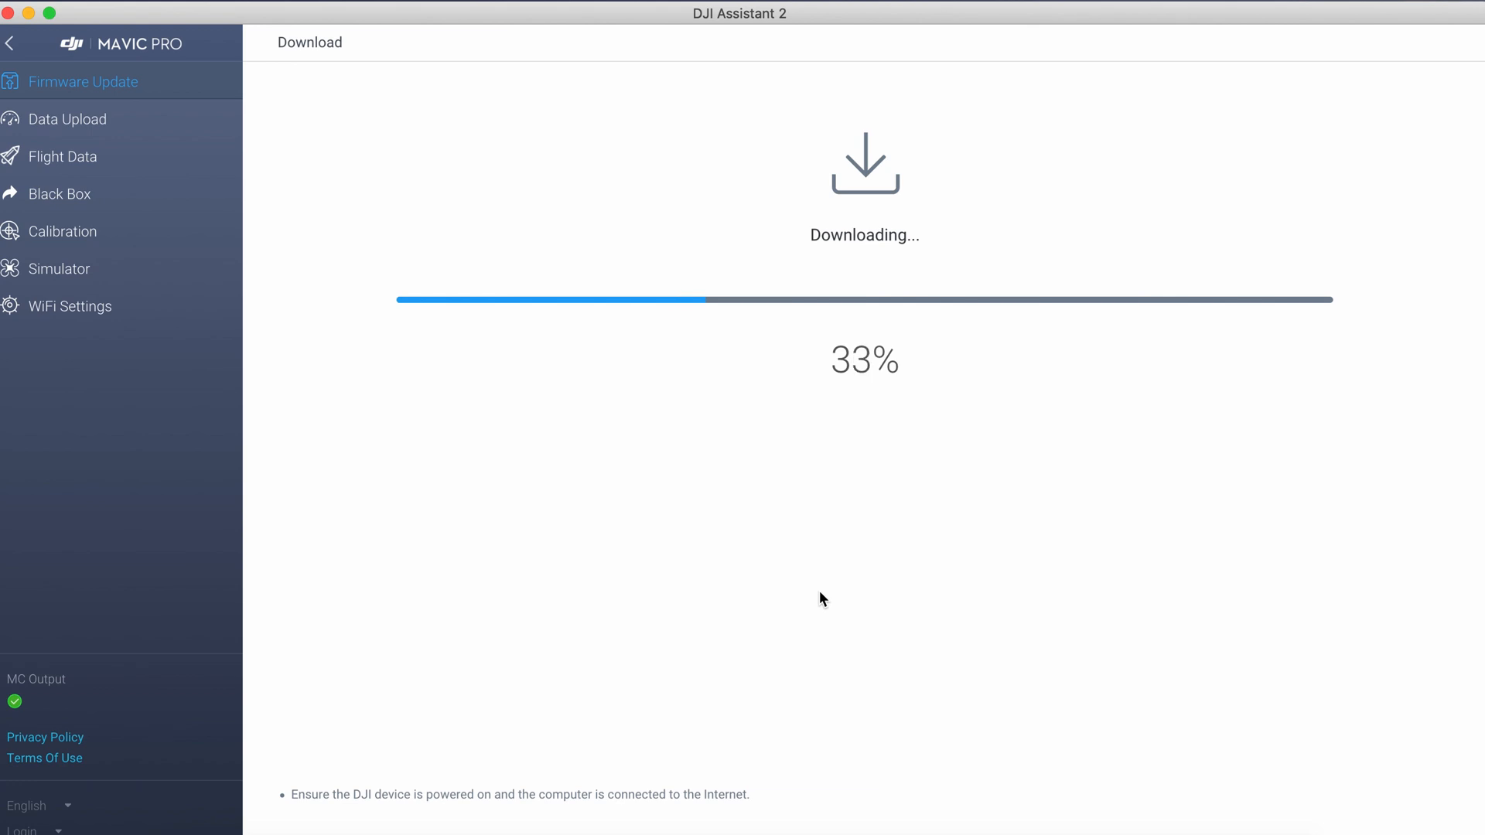
mouse_move(1207, 639)
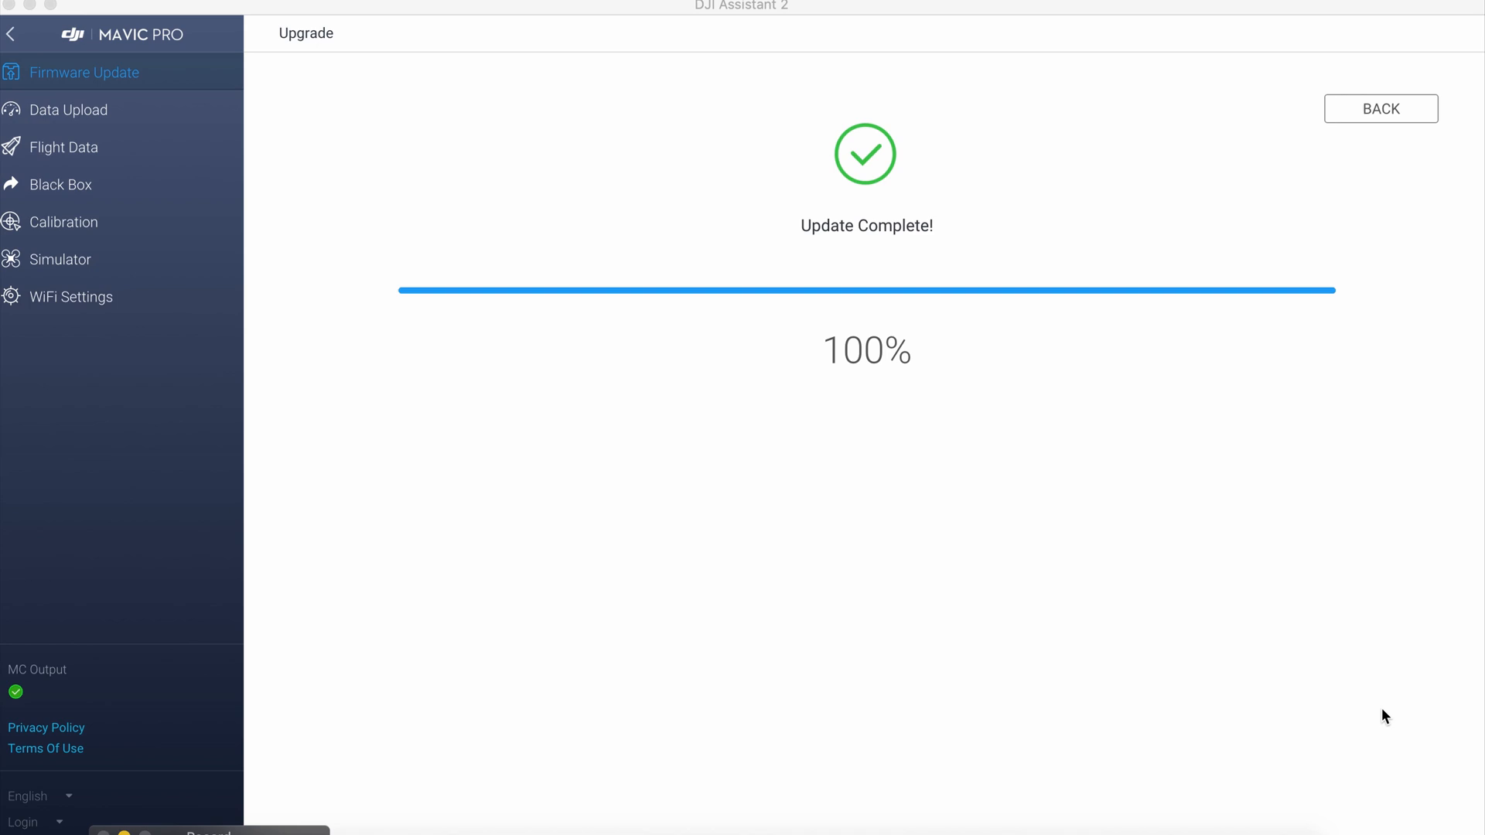
mouse_move(1352, 112)
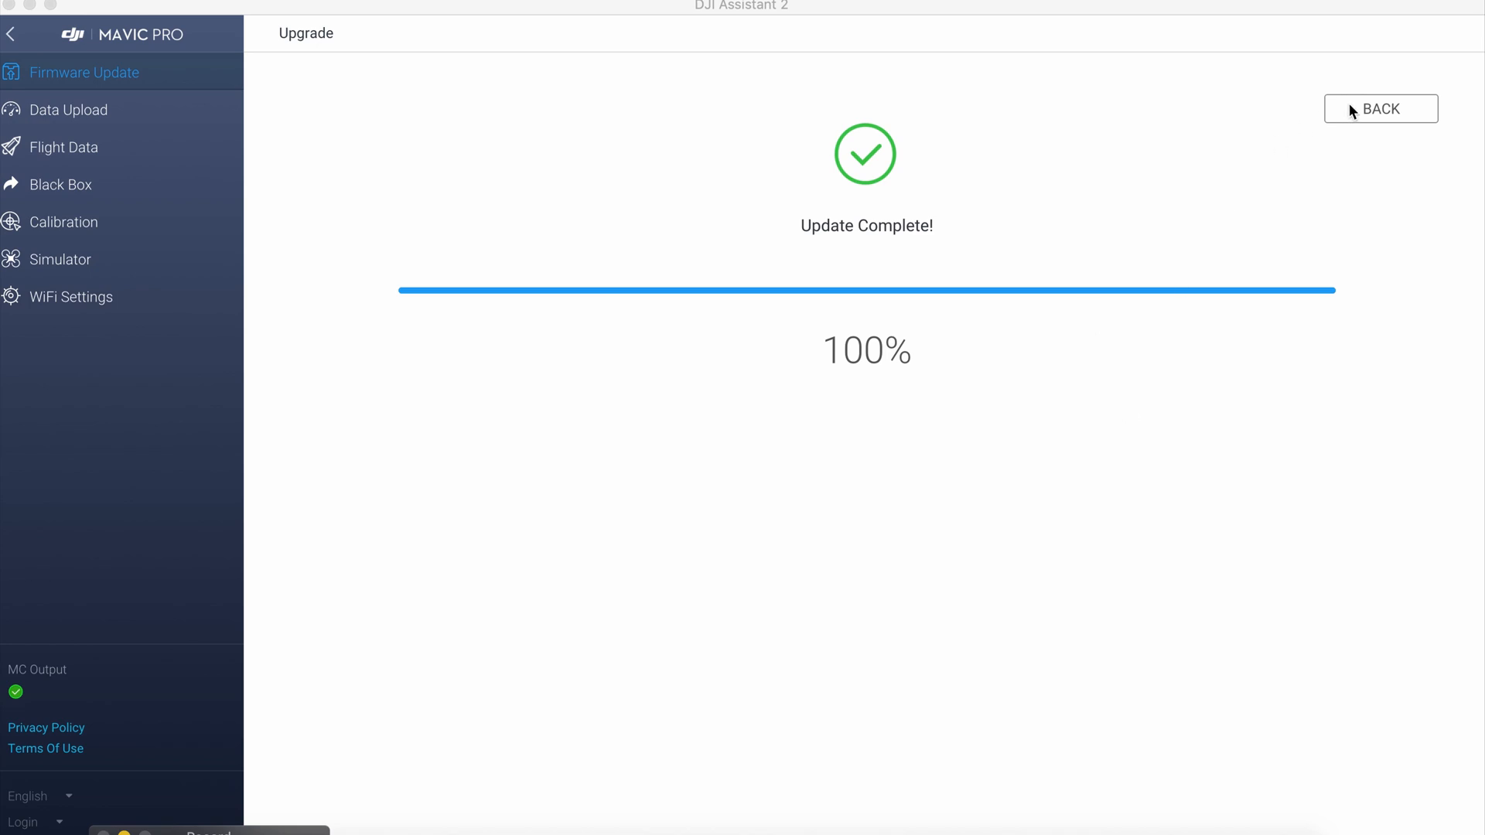
Step: Return to the Firmware List once the database update reports 100% complete
click(1379, 108)
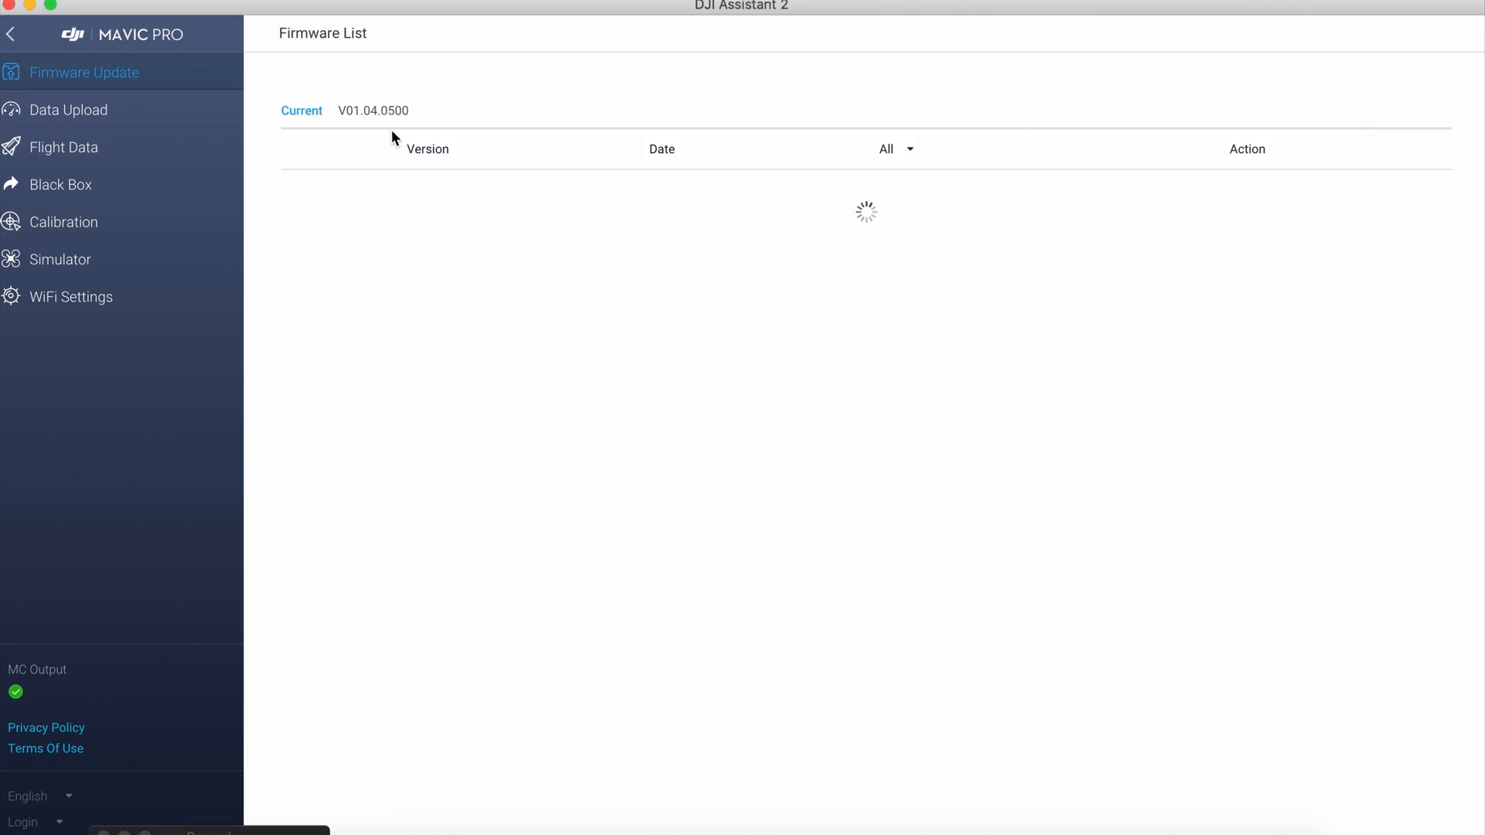